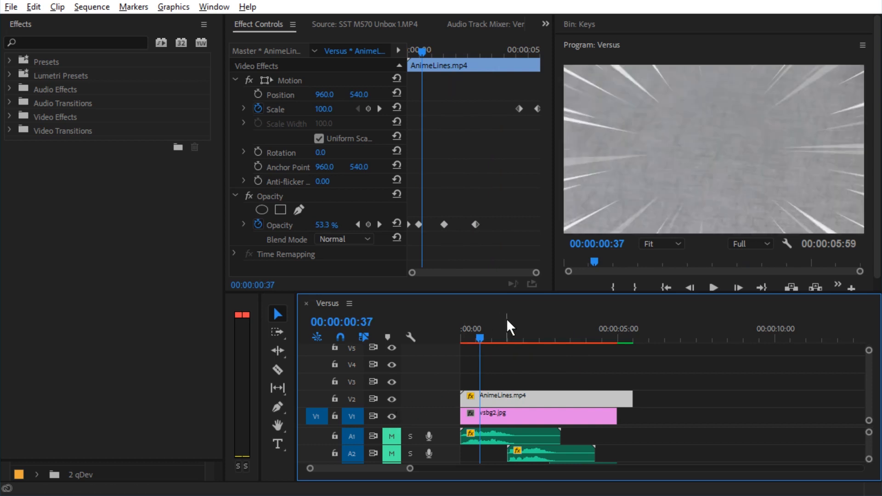
- Scrub the sequence to preview the AnimeLines clip up to about three seconds
drag(506, 337, 479, 338)
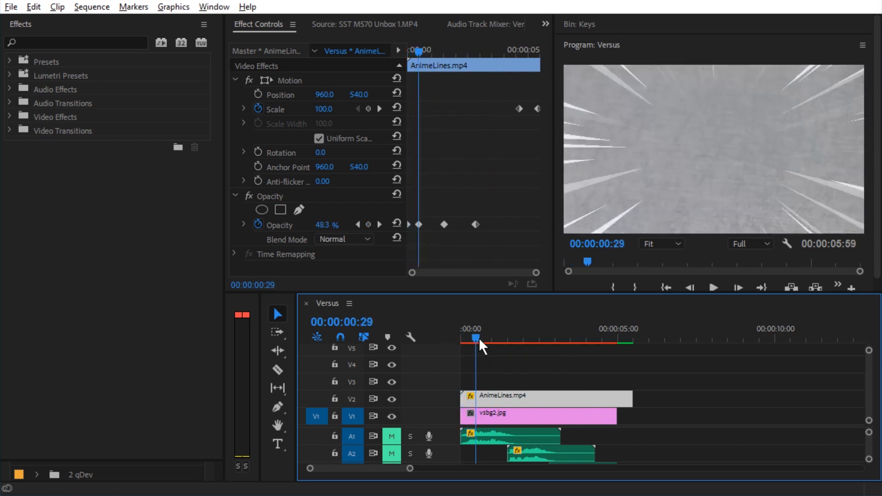
drag(481, 340, 584, 340)
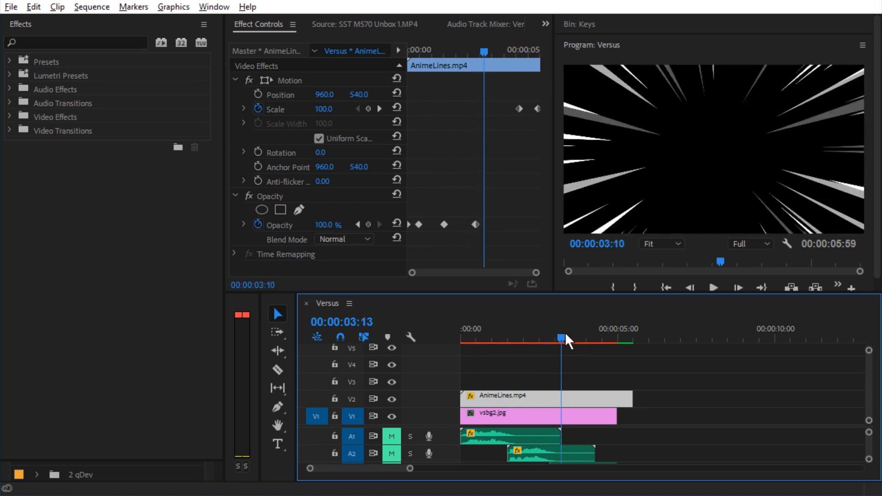
drag(561, 338, 558, 338)
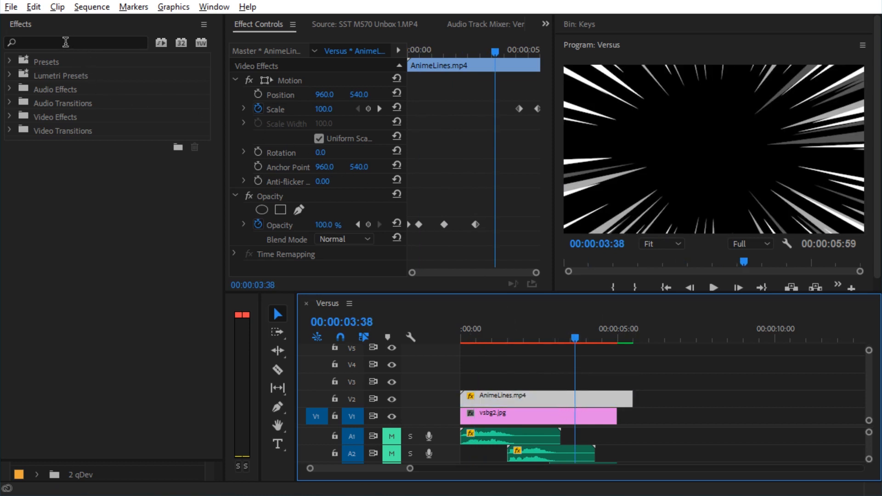
- Search Effects for 'luma' and apply Luma Key to the AnimeLines clip on V2
click(214, 7)
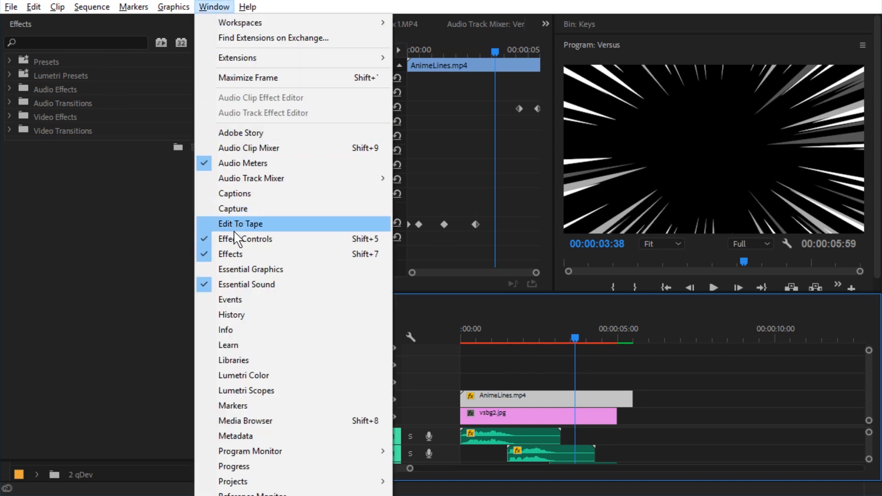
click(245, 238)
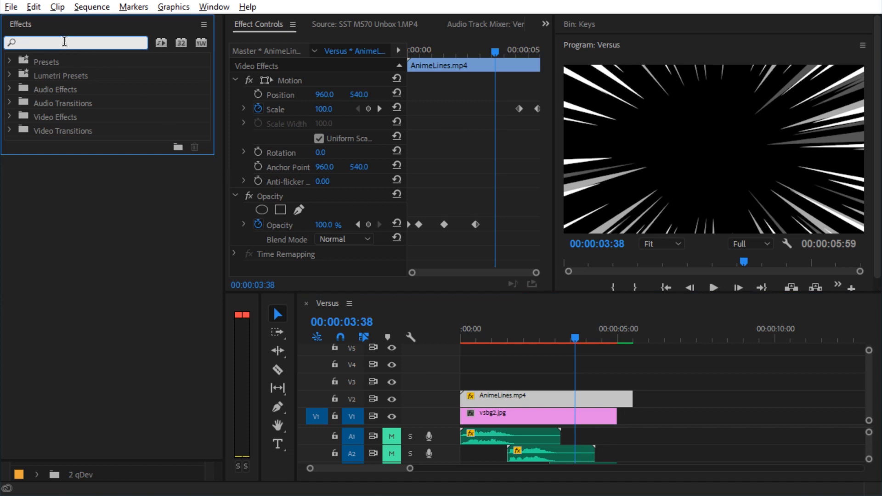
text(luma)
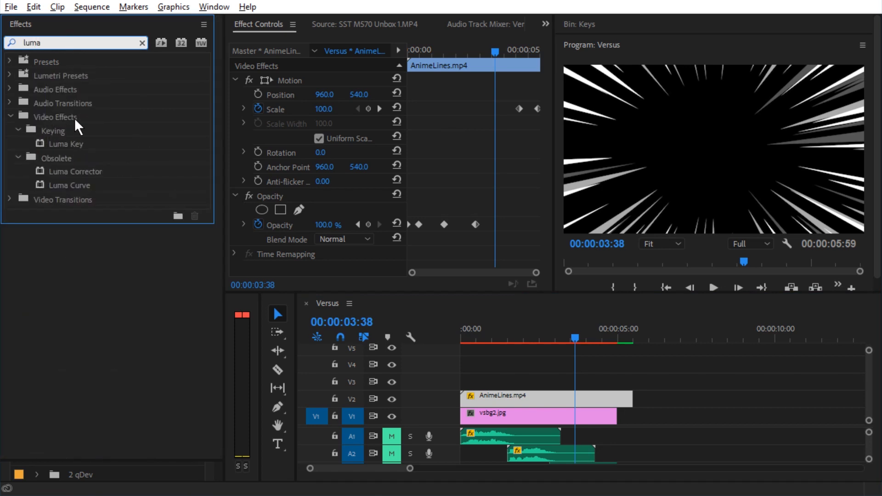
click(64, 143)
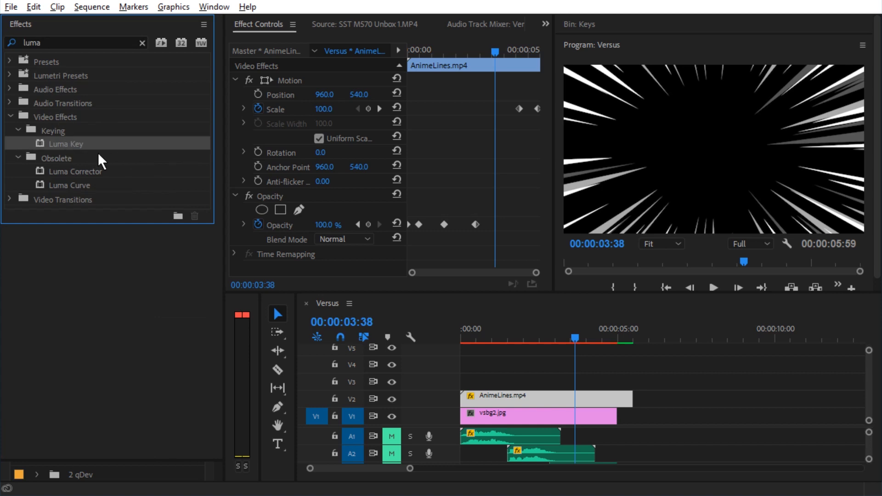
drag(65, 143, 569, 396)
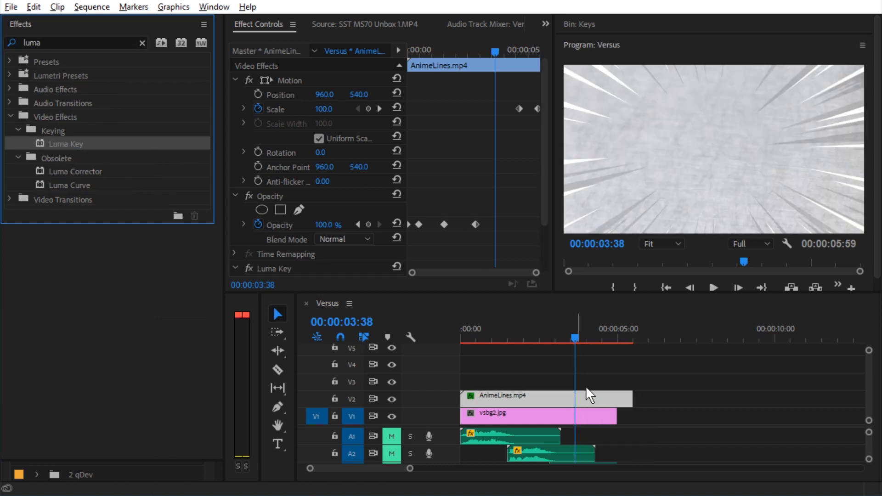
- Select the AnimeLines clip, preview around four seconds, and scroll Effect Controls to Luma Key
click(622, 338)
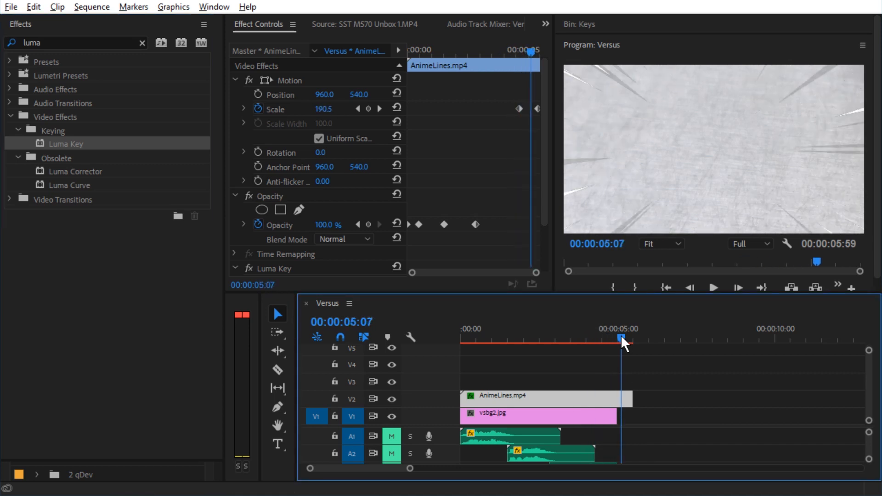
drag(621, 338, 584, 339)
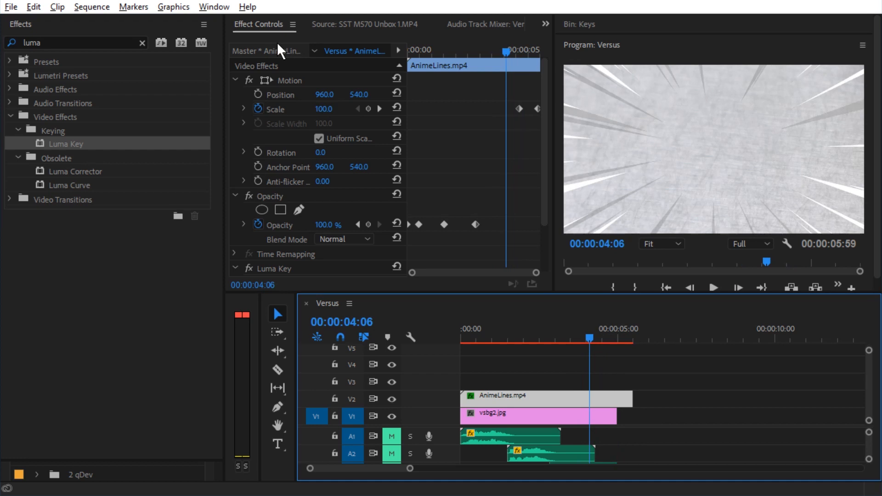
scroll(down, 3)
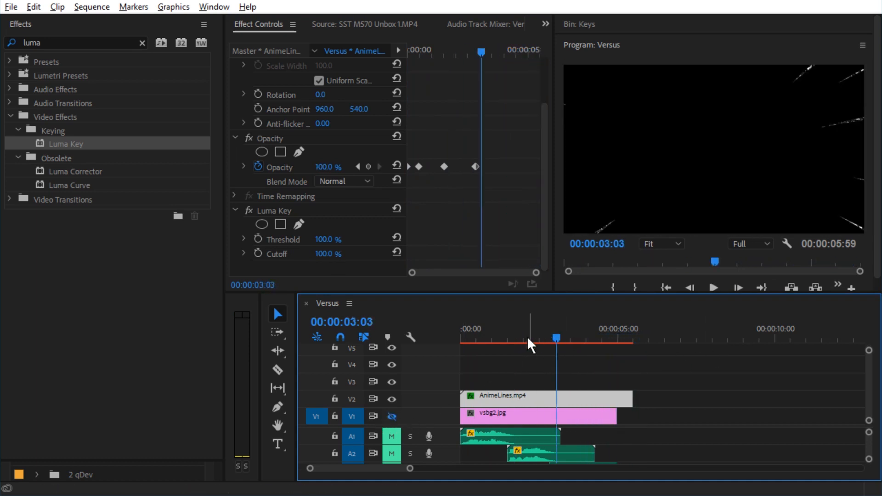
- Set Luma Key Cutoff to 50 on AnimeLines and re-enable V1 output to show the grey background
click(713, 287)
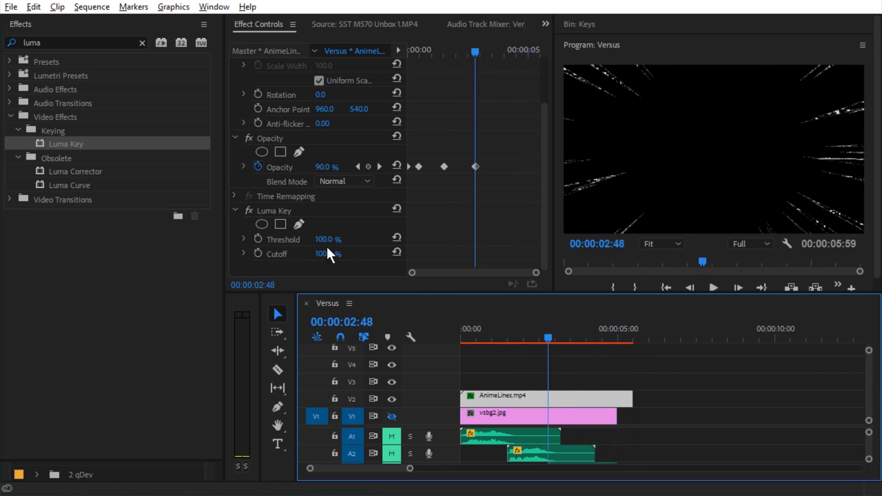
drag(329, 254, 315, 253)
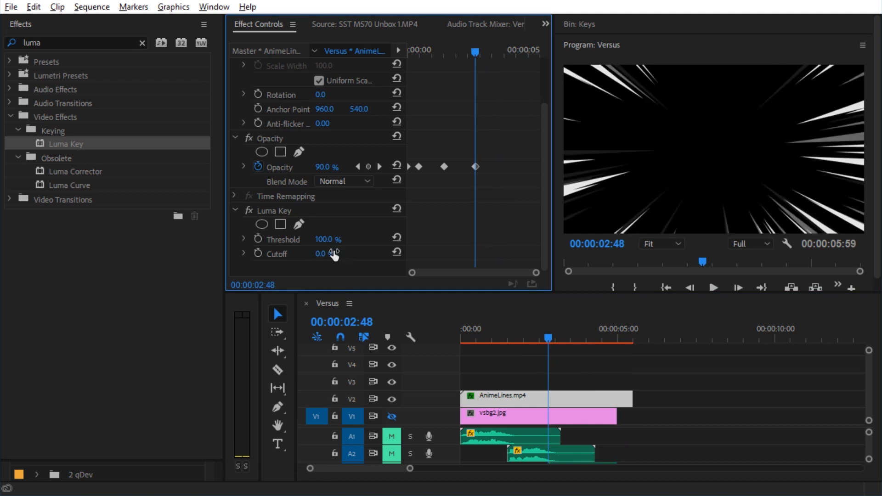
click(517, 396)
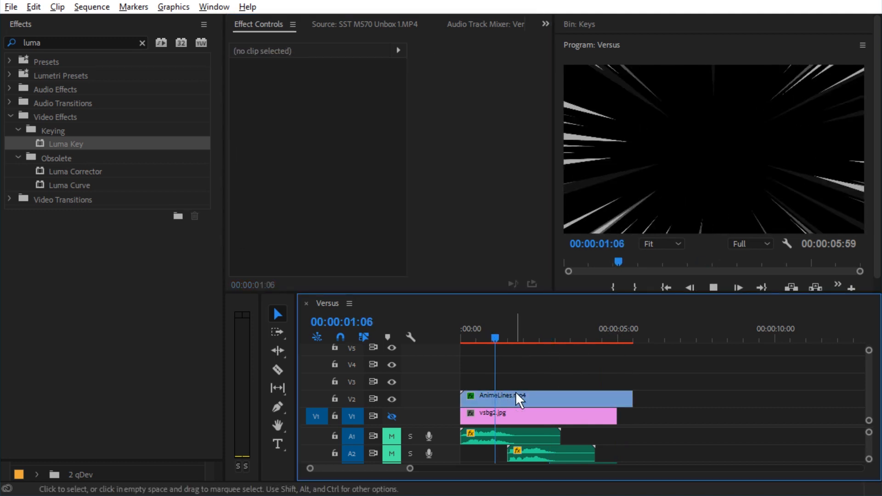
click(537, 416)
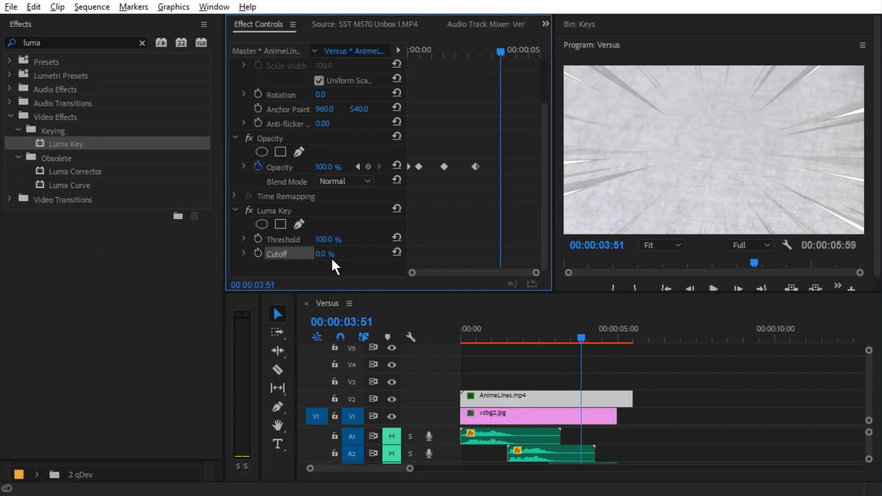
text(50)
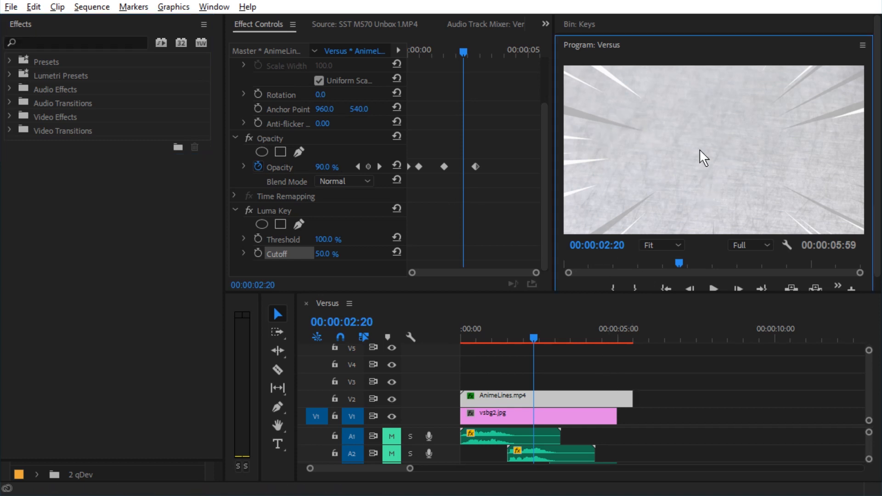
click(273, 210)
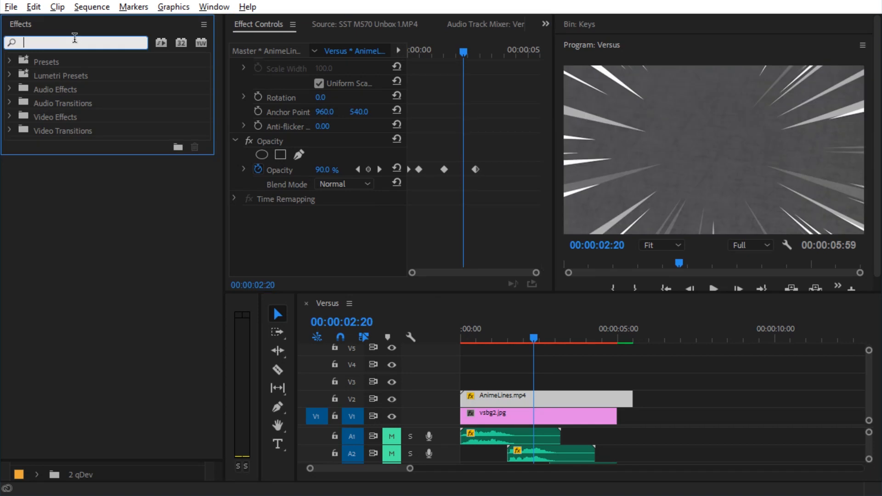
- Search the Effects panel for 'color key' to apply Color Key to AnimeLines
text(color key)
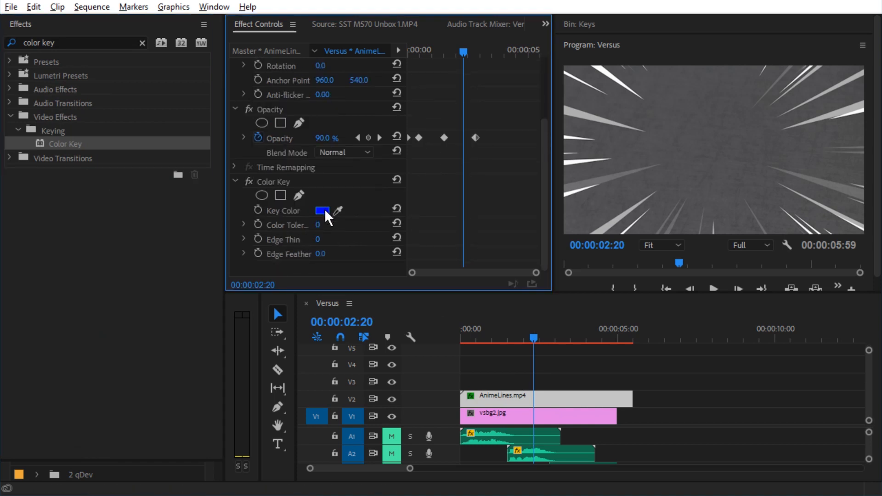
- Pick black as the Color Key colour and raise Color Tolerance to 12
click(322, 211)
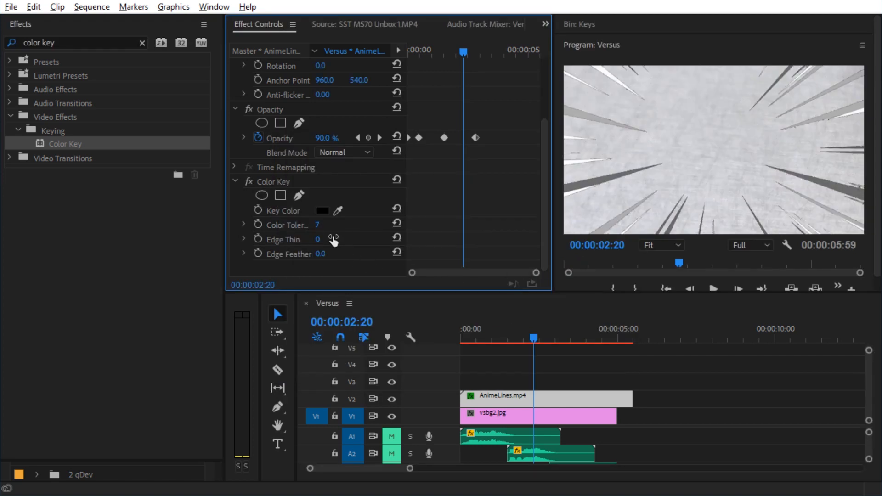
drag(318, 225, 331, 225)
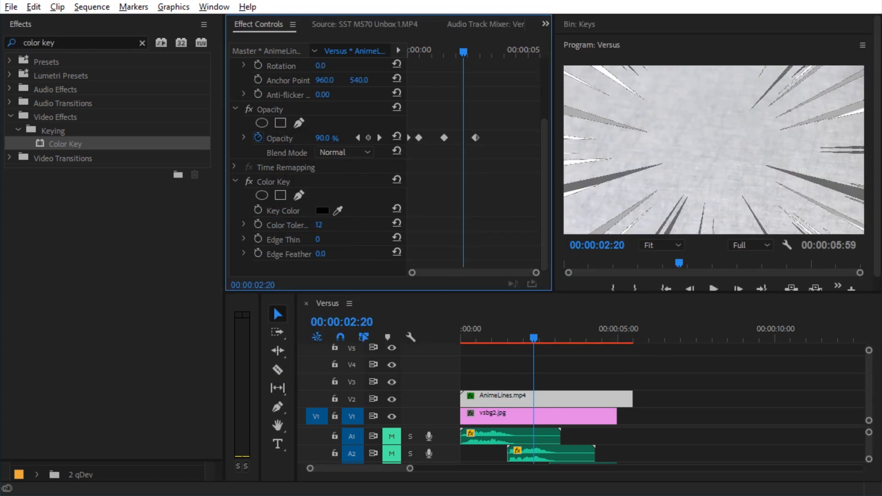